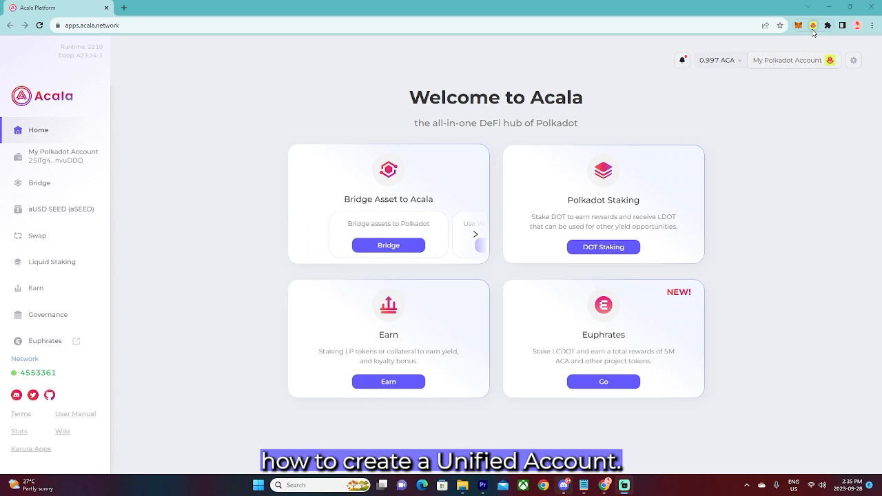
Open the Talisman wallet and view the 0.997 ACA holding in My Polkadot Account
click(798, 26)
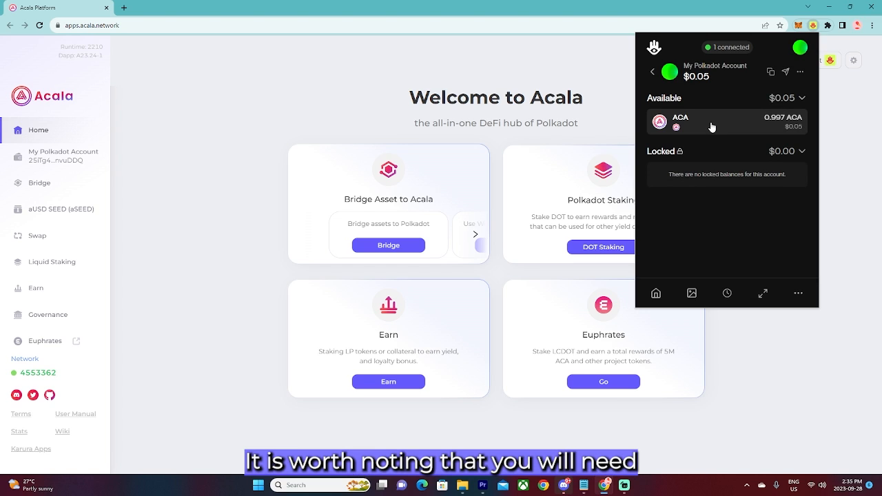
click(727, 122)
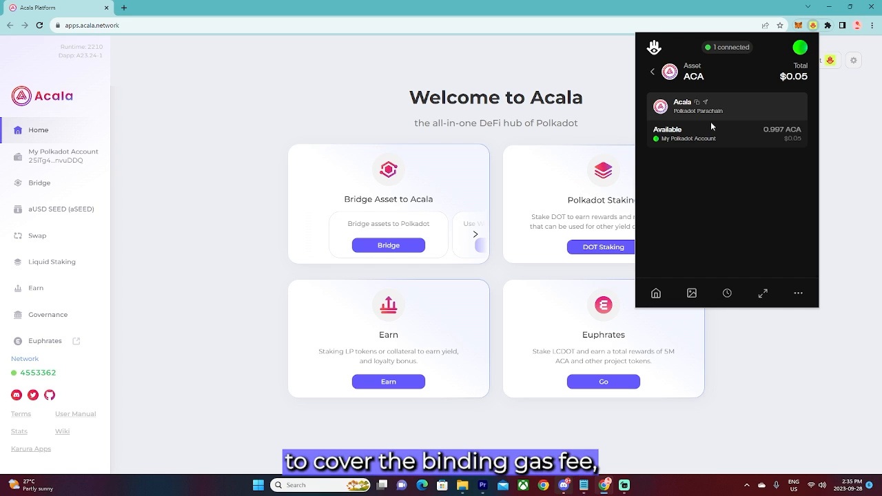
mouse_move(729, 347)
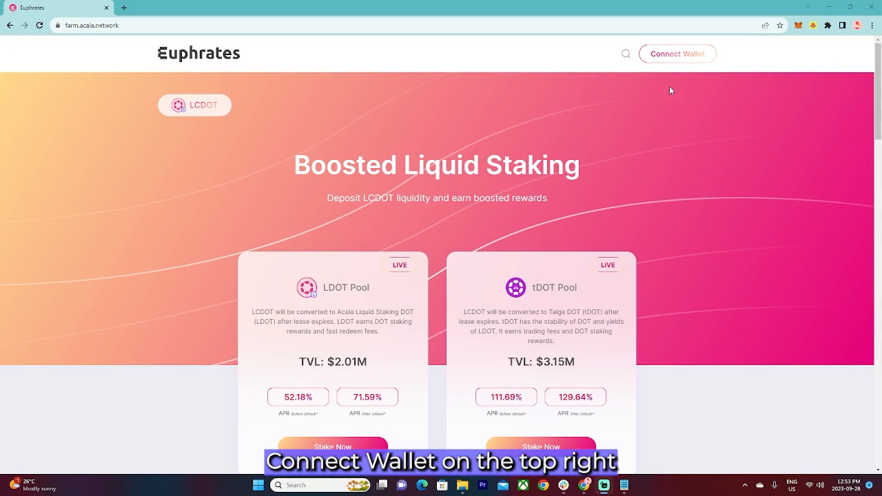
Open the Connect your wallet dialog on farm.acala.network
click(676, 54)
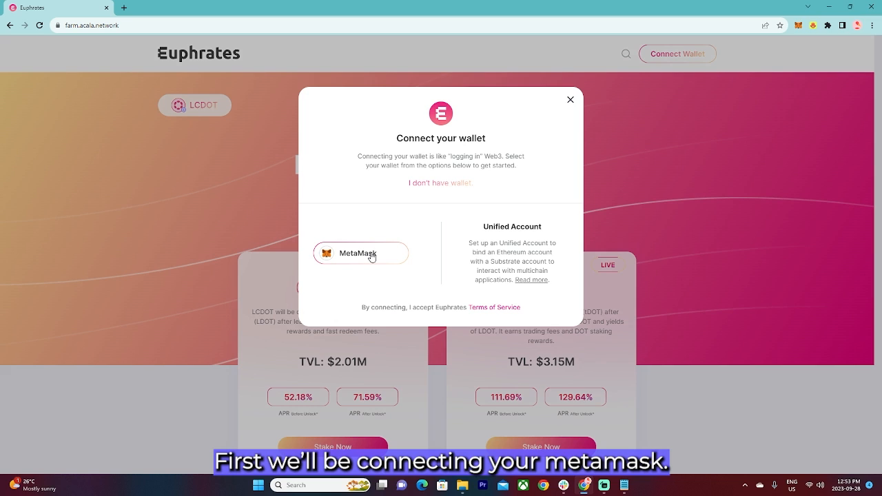
Connect MetaMask Account 1, then approve and switch to the Acala network
click(358, 253)
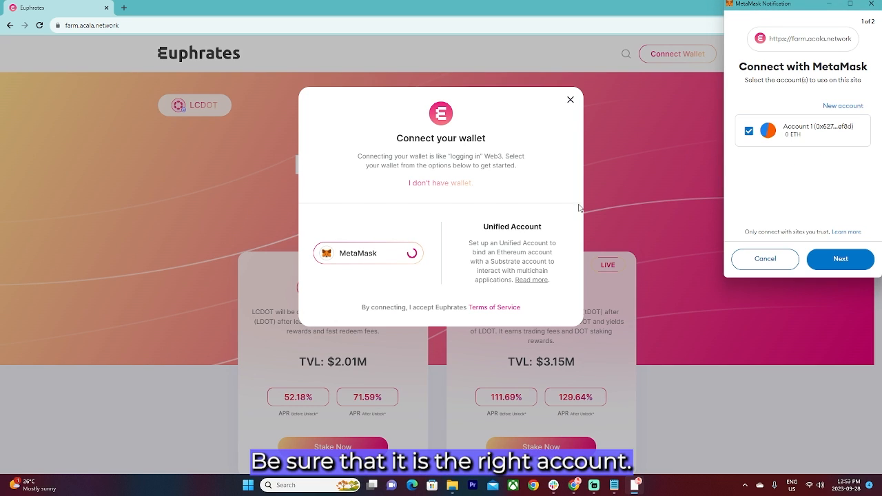
click(840, 258)
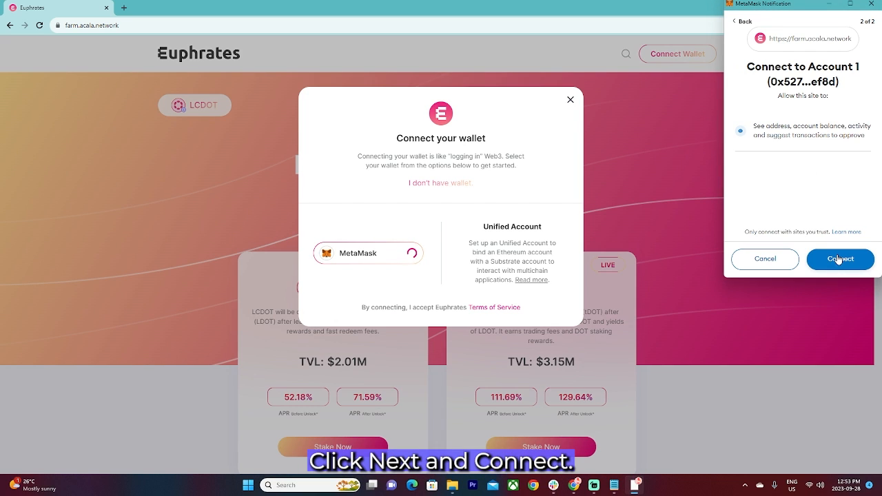
click(840, 258)
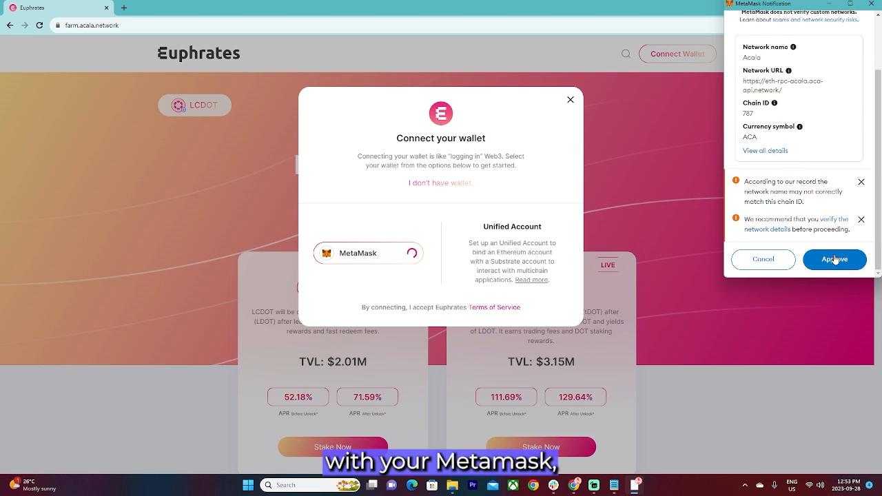
click(834, 259)
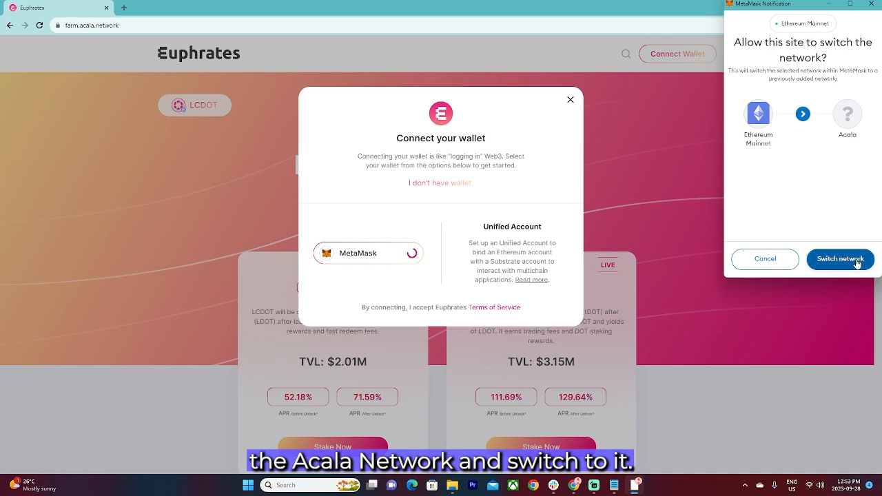
click(839, 258)
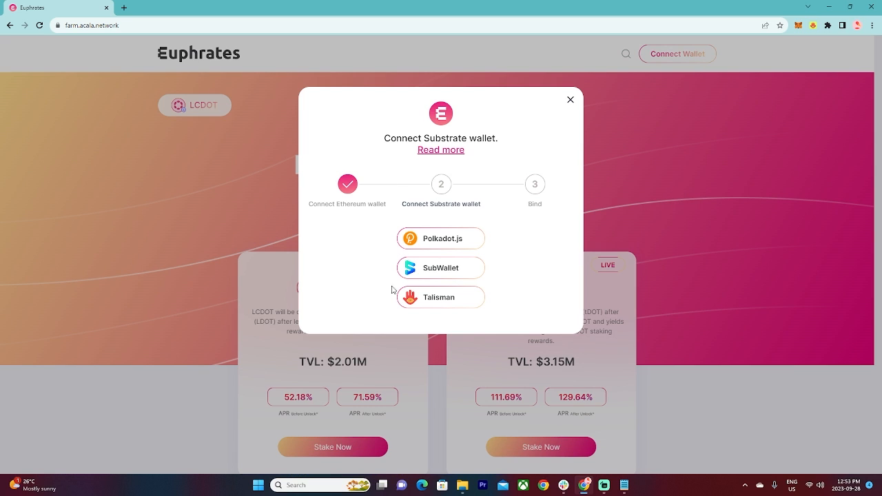
mouse_move(396, 321)
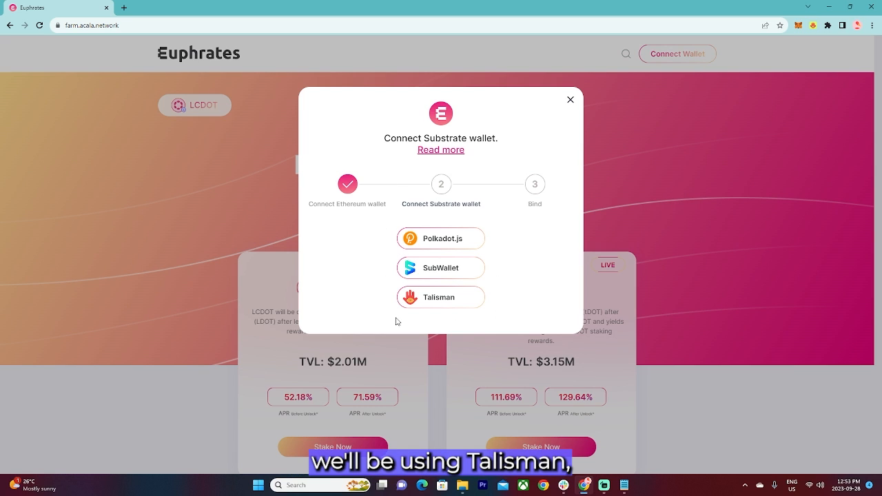
Choose Talisman and connect My Polkadot Account as the Substrate wallet
click(440, 297)
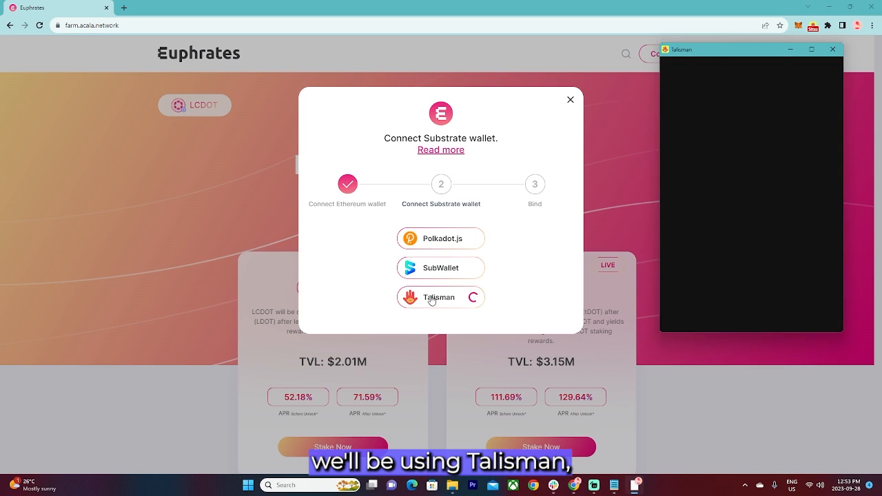
click(438, 298)
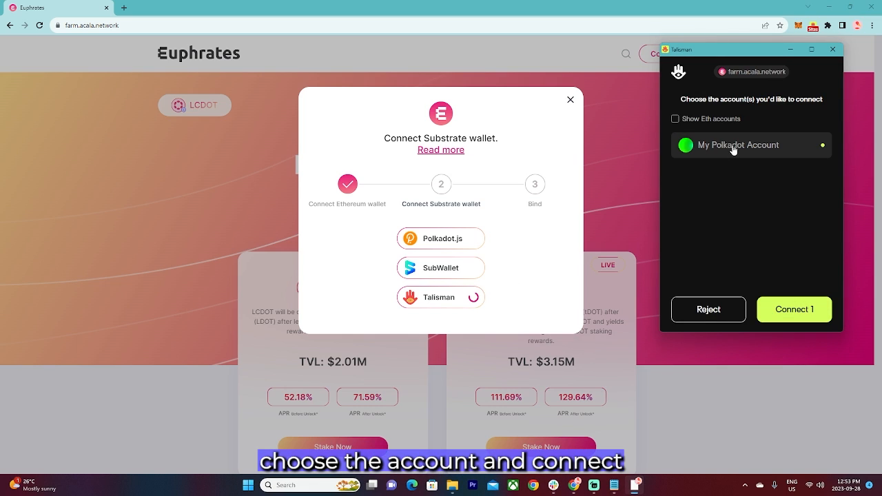
click(794, 309)
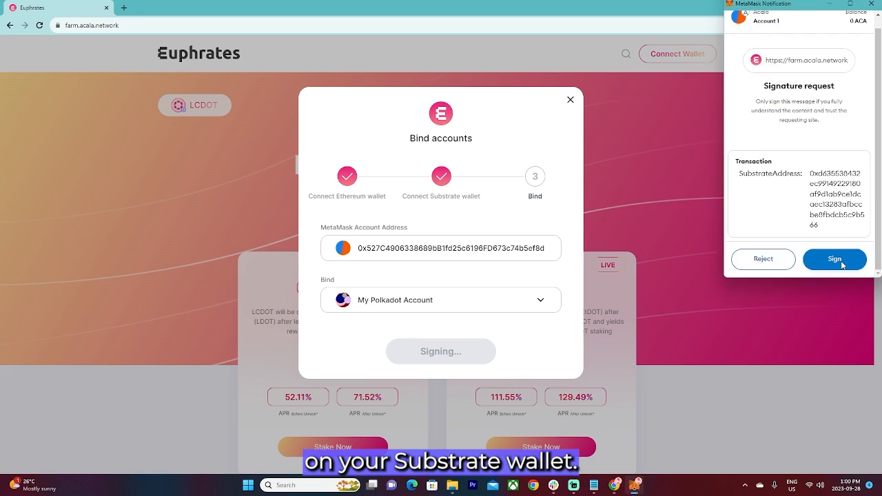
Sign the binding request in MetaMask and approve the Talisman transaction fee
click(835, 259)
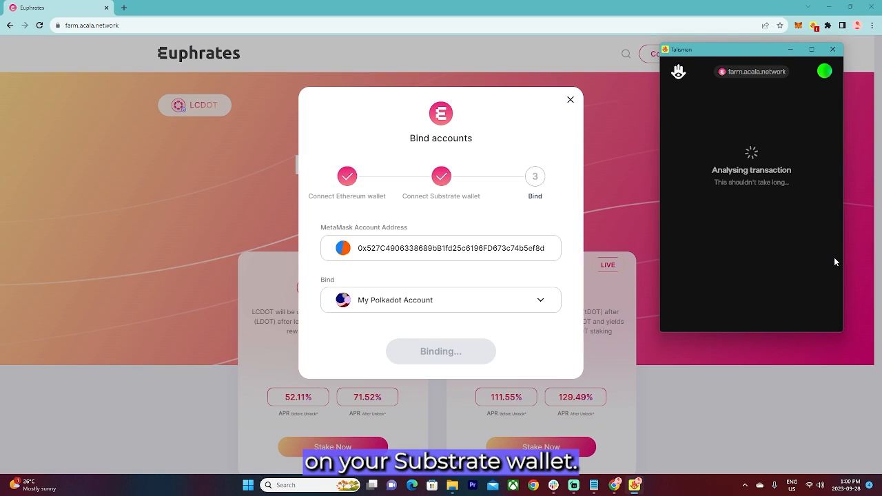
mouse_move(807, 255)
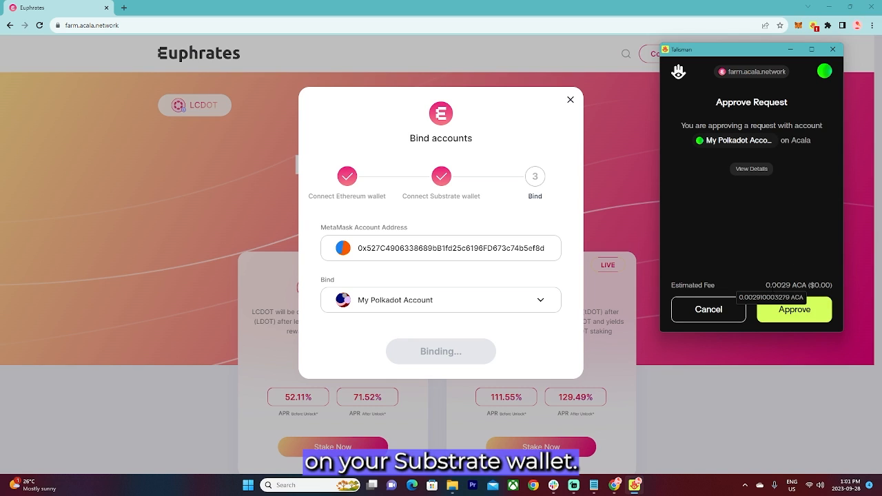
click(794, 309)
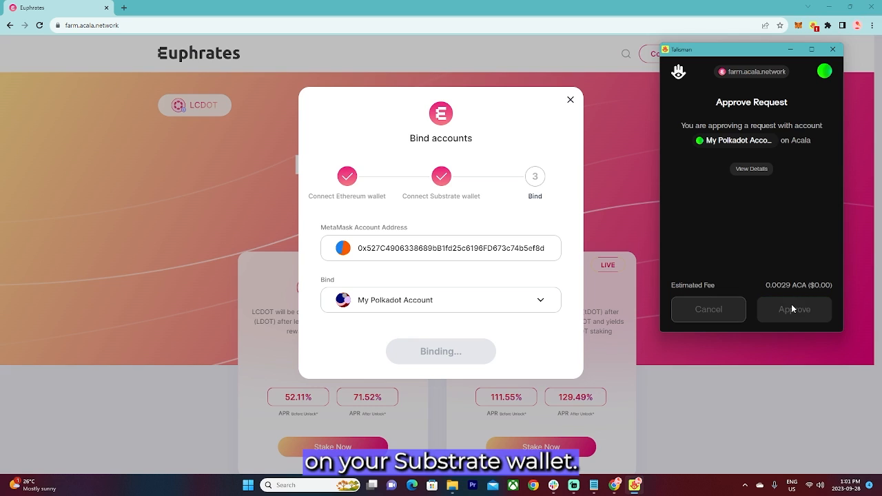
click(794, 308)
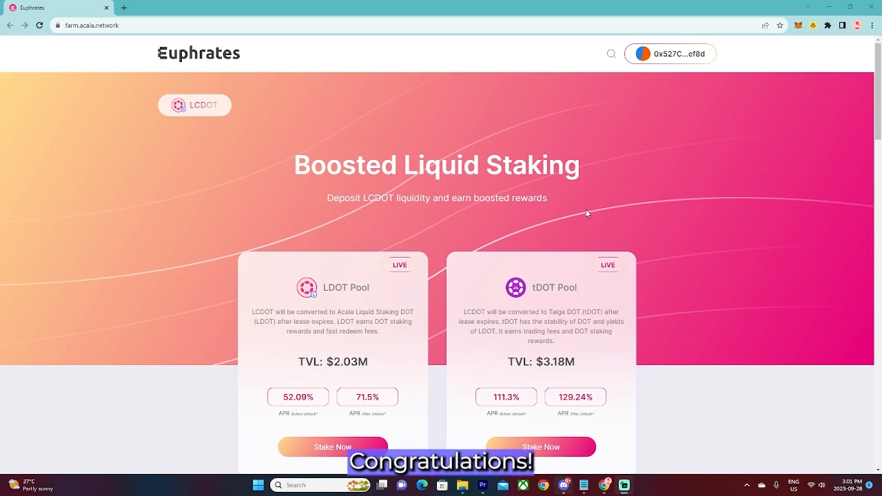
Open the account dropdown listing Ethereum 0x527C…ef8d and Polkadot 25iTg4…uDDQ addresses
click(669, 54)
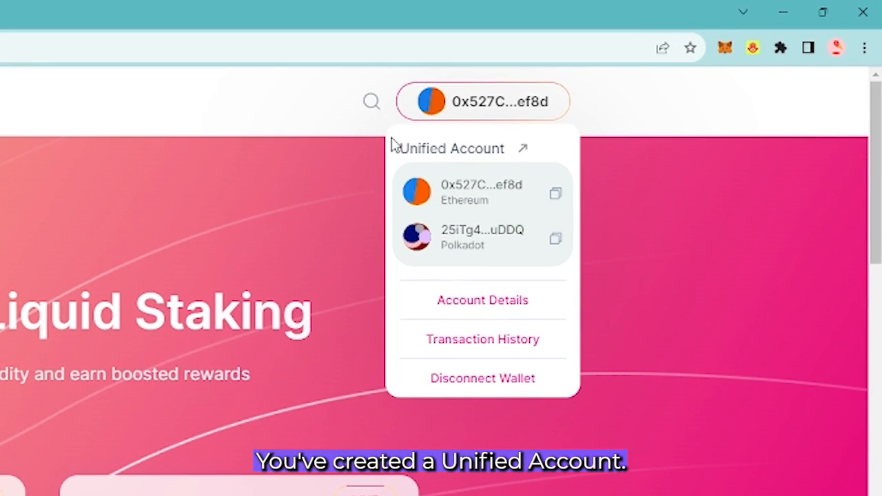